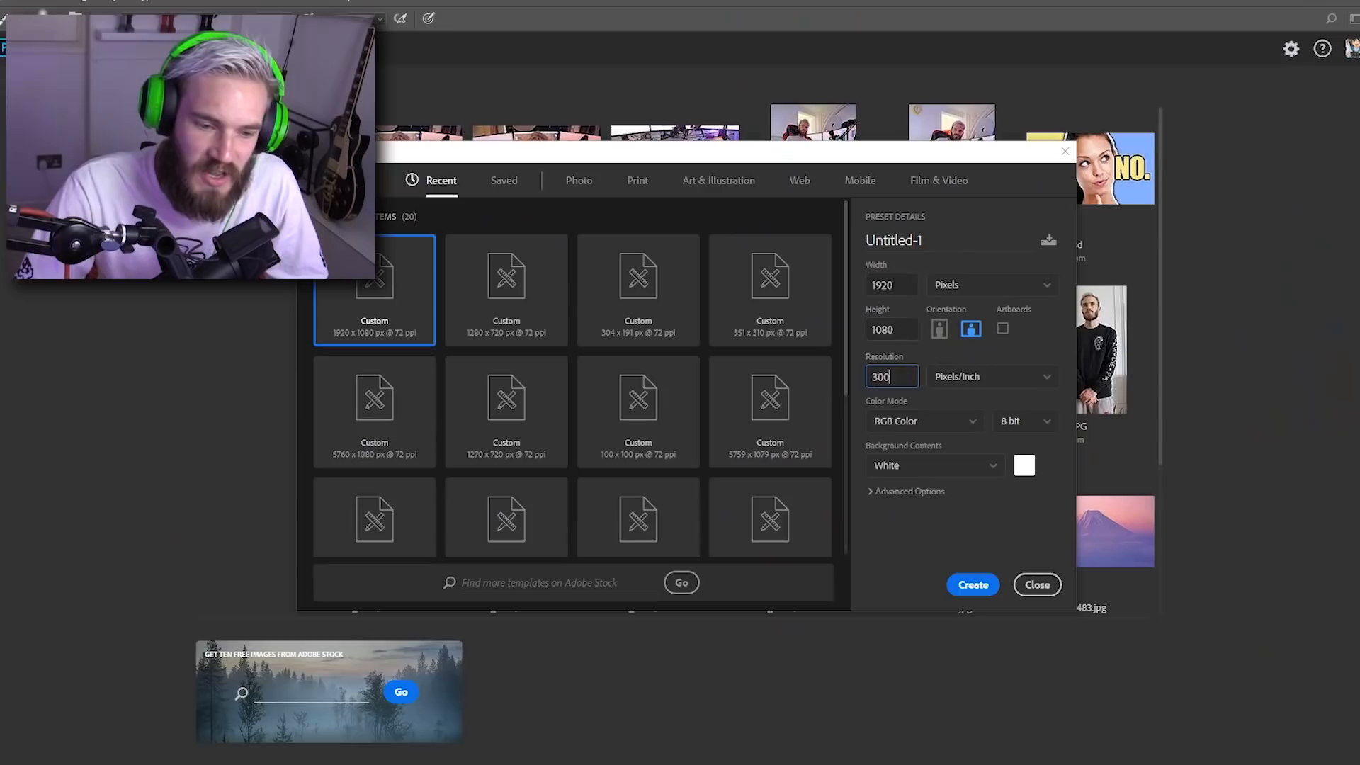
Create the new 1920×1080 px, 300 ppi document with a white background.
left_click(972, 585)
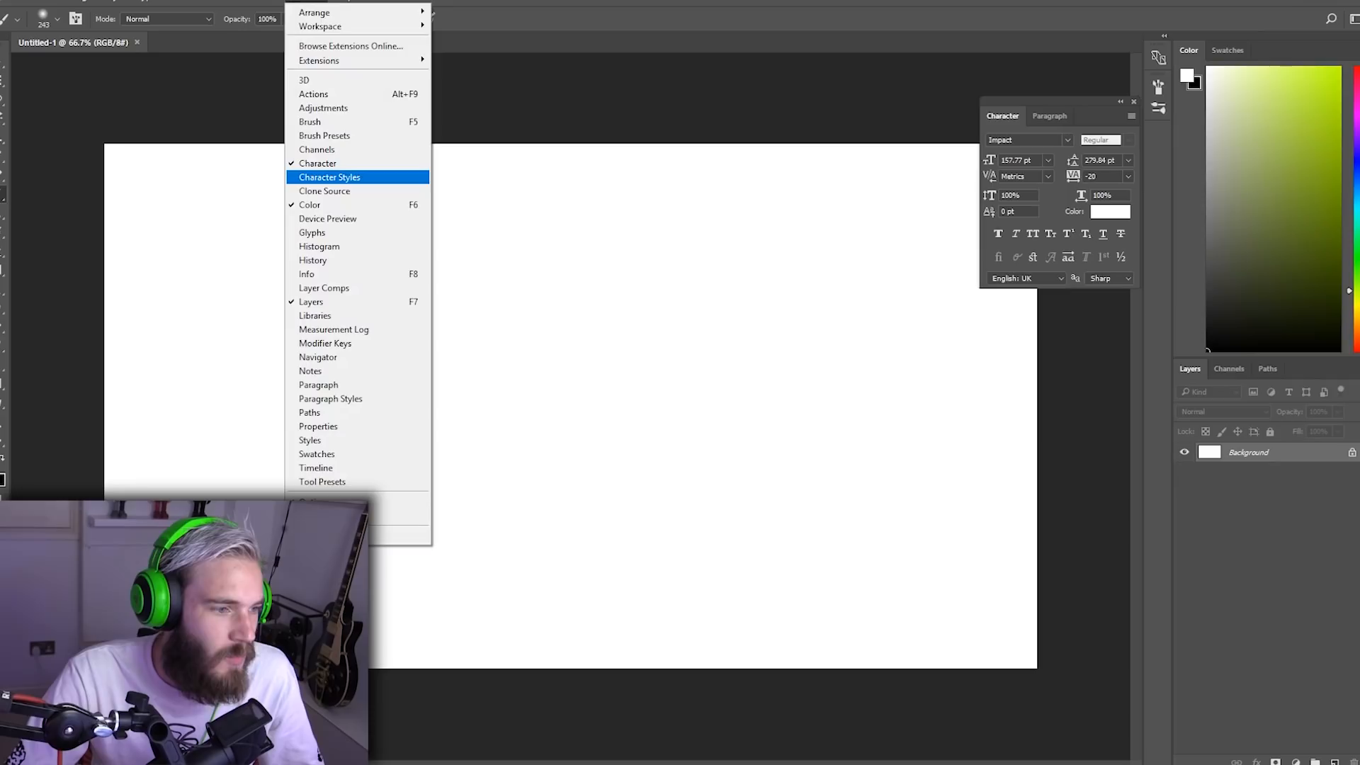
Toggle a workspace panel from the Window menu.
left_click(312, 260)
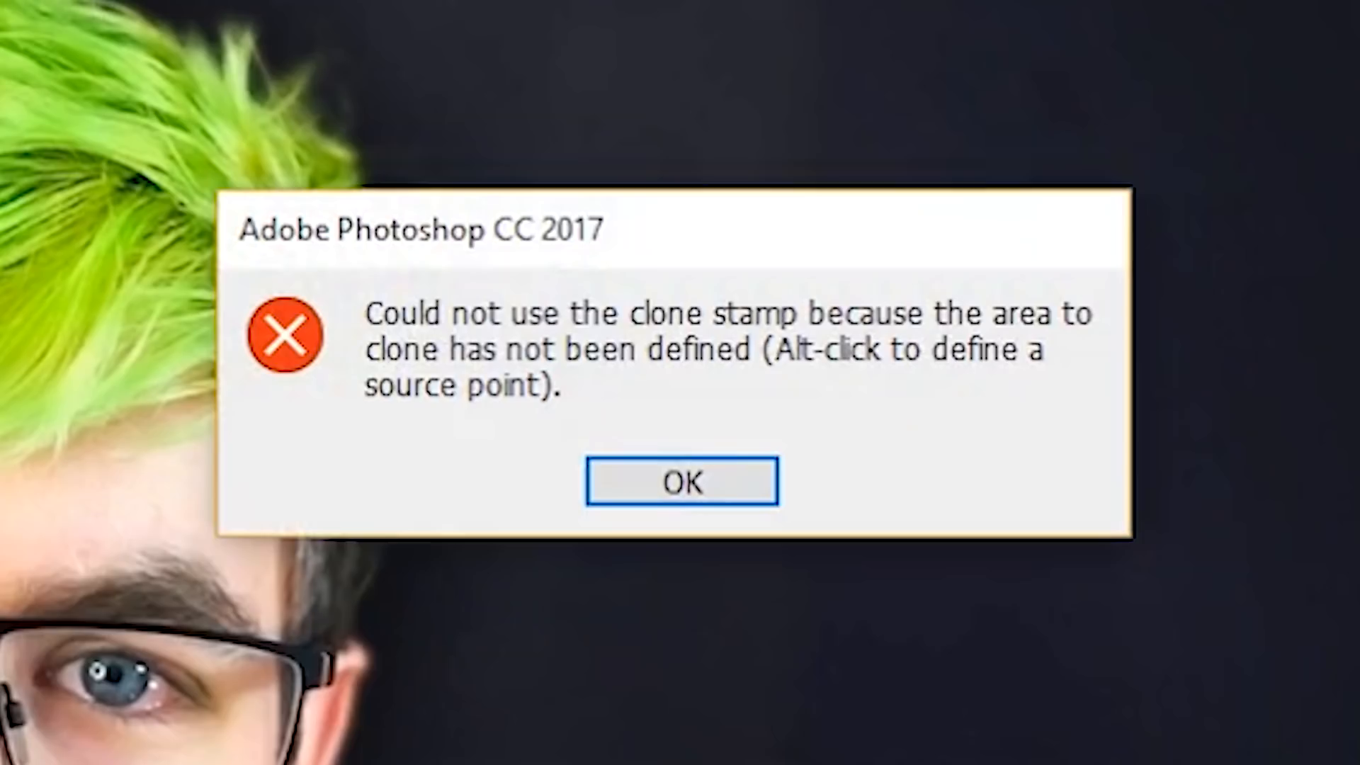
Dismiss the clone stamp 'no source point defined' error message.
left_click(682, 482)
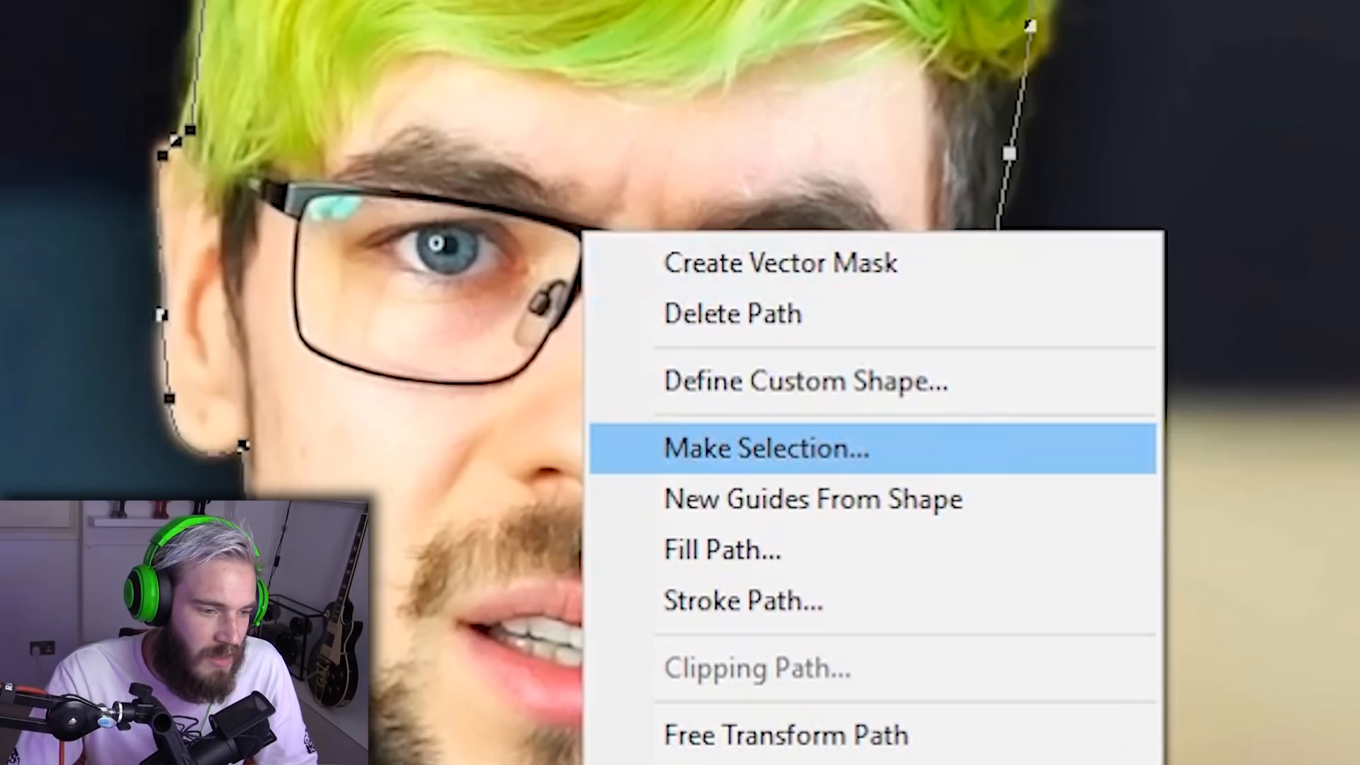
Convert the traced head path into a selection via Make Selection.
left_click(767, 449)
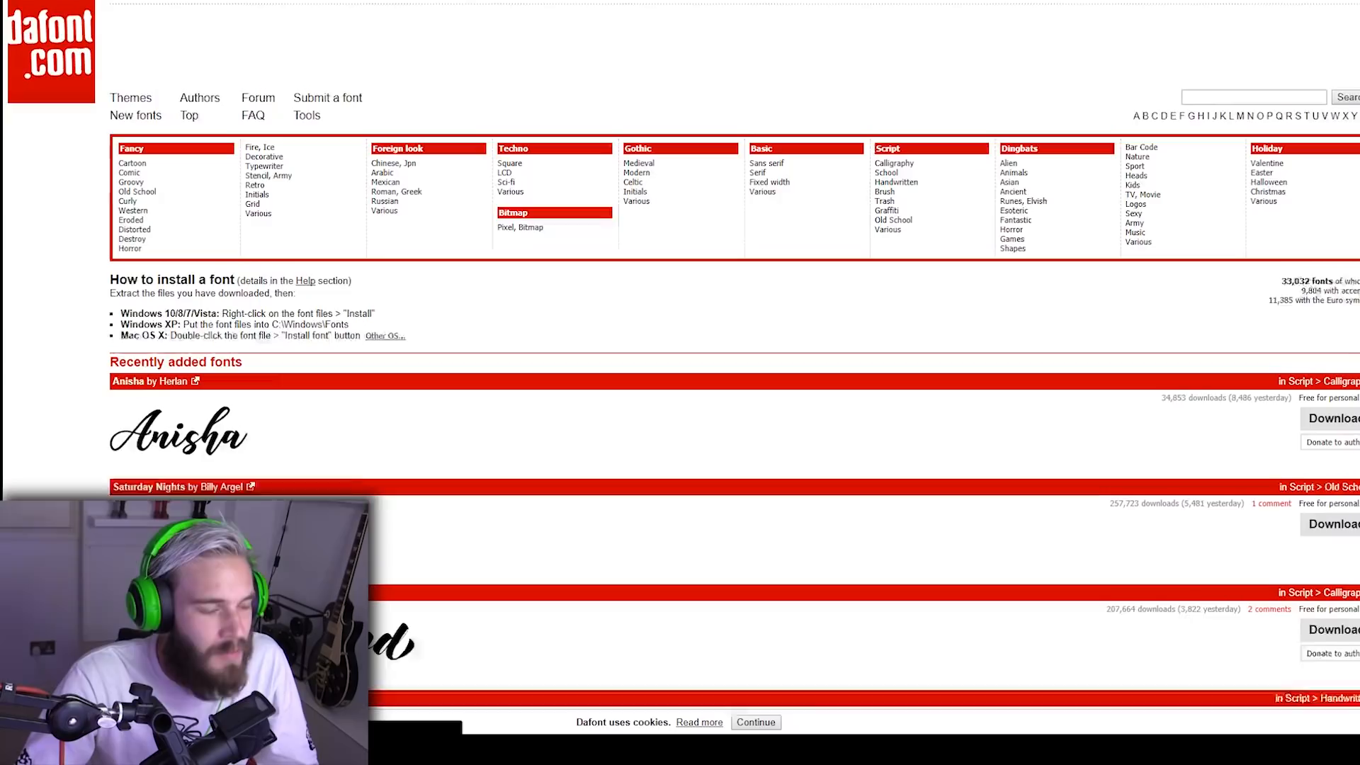
Scroll down dafont.com's home page through the recently added fonts.
scroll("down", 3)
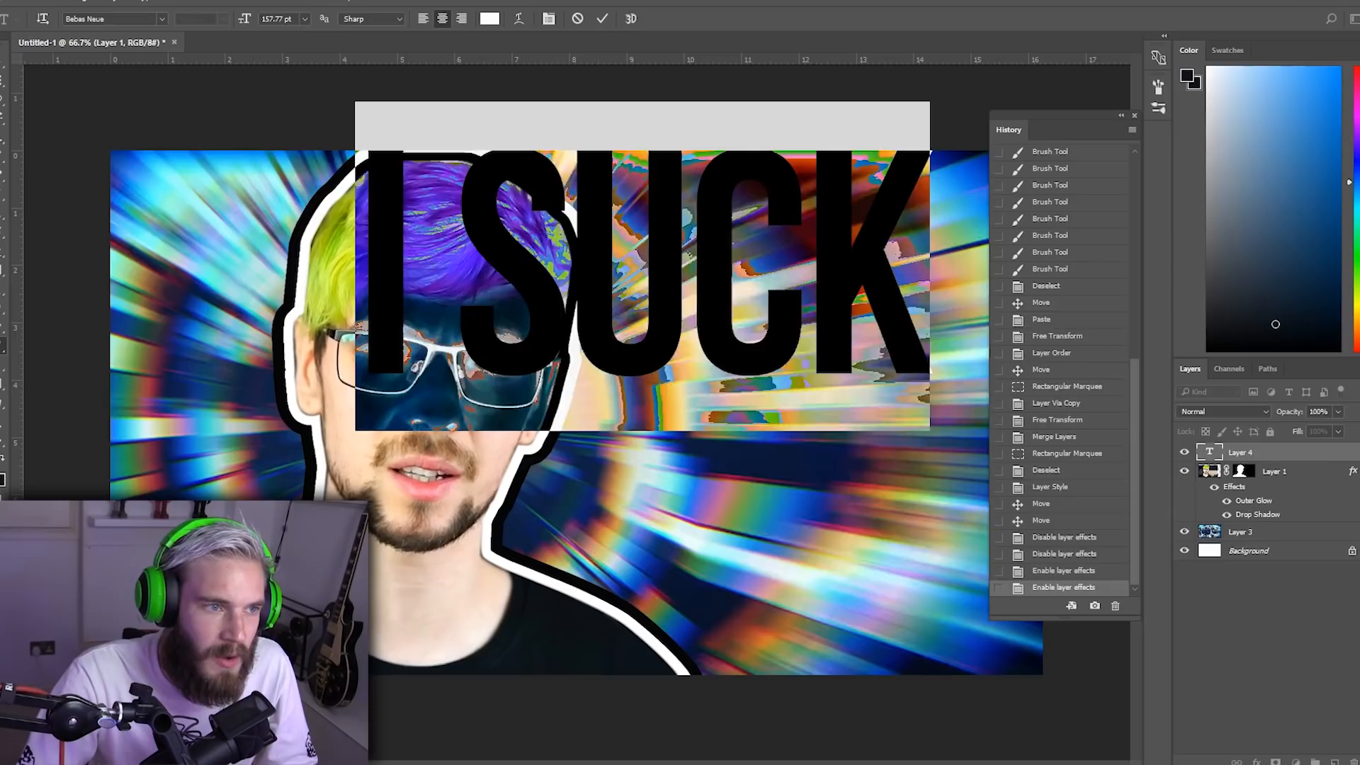
Bring up the text colour swatch for the 'I SUCK' headline.
left_click(490, 19)
type("ade507")
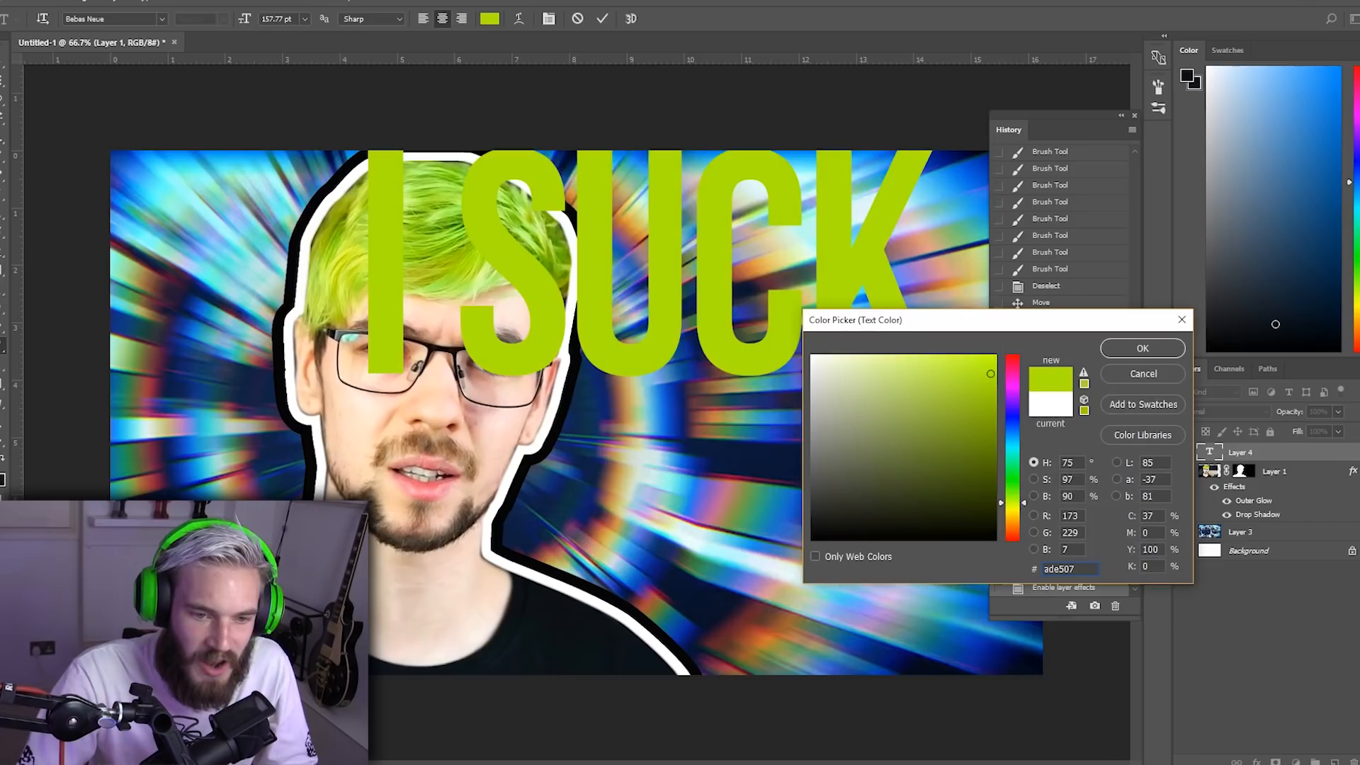
Confirm lime green #ada507 as the 'I SUCK' text colour.
left_click(1142, 349)
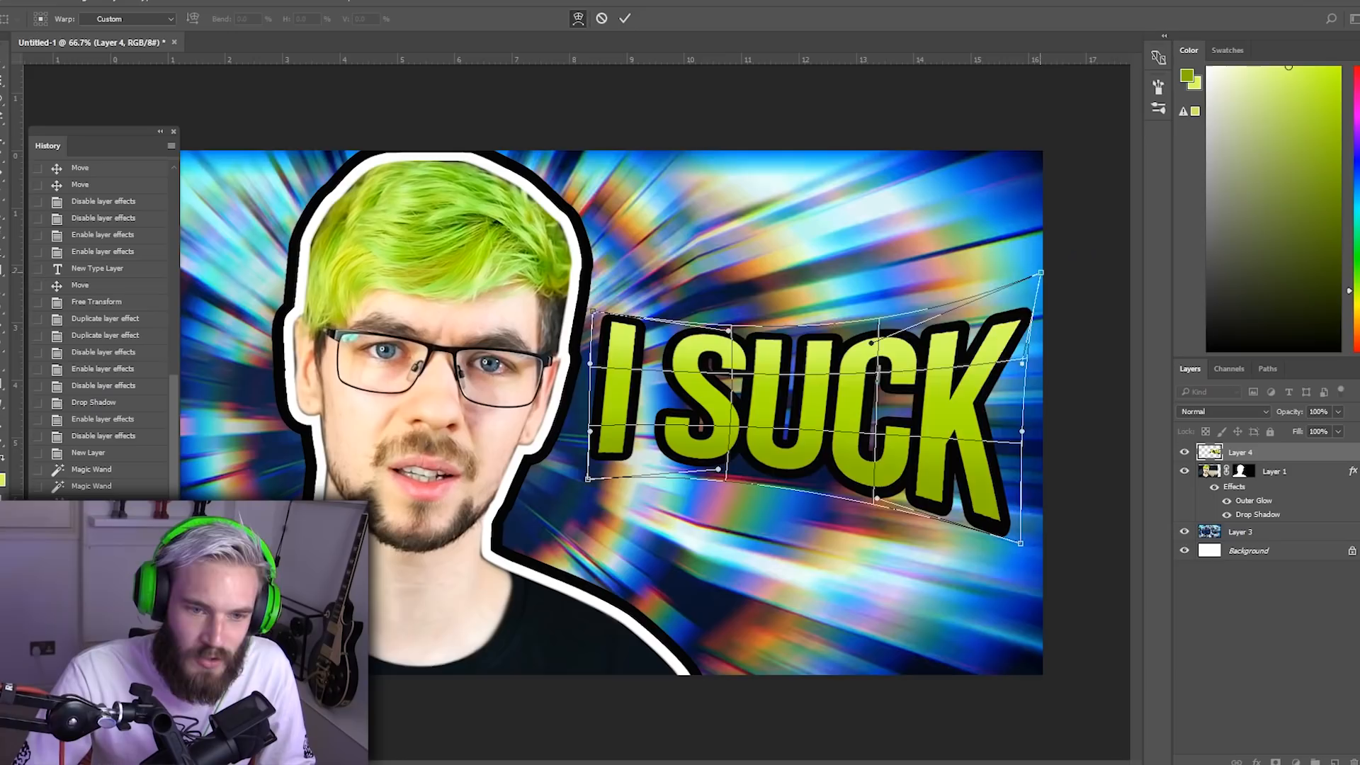
Switch the Free Transform of the 'I SUCK' text into Warp mode.
left_click(624, 19)
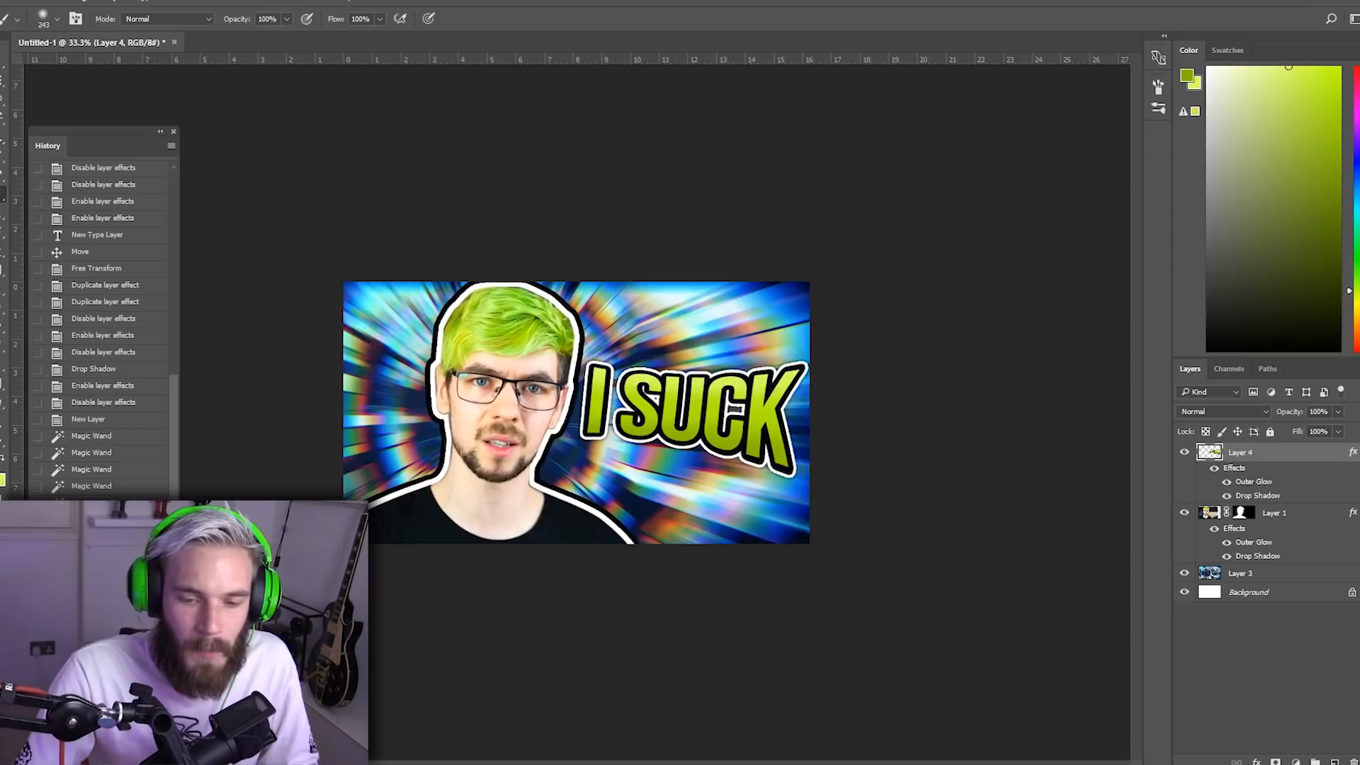
Select Layer 1, the face cutout, in the Layers panel for resizing.
left_click(1275, 513)
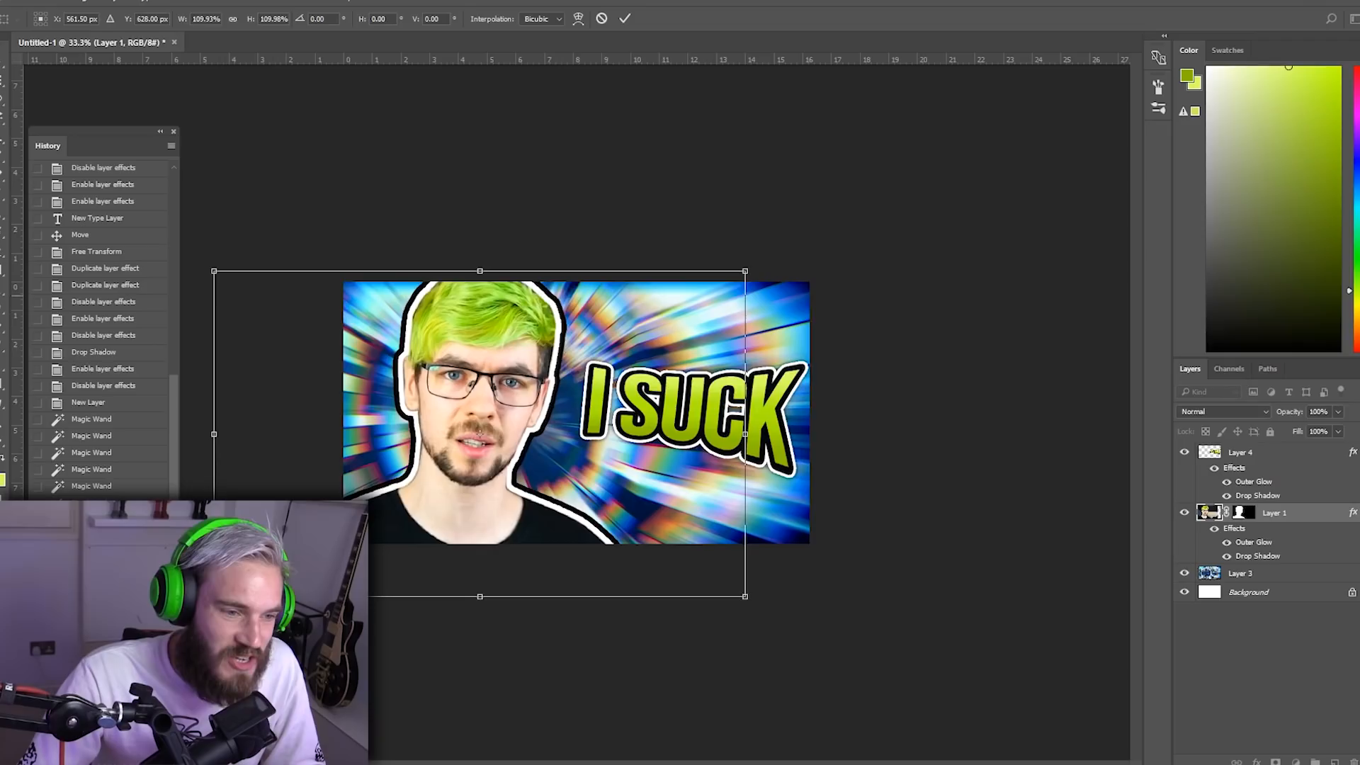